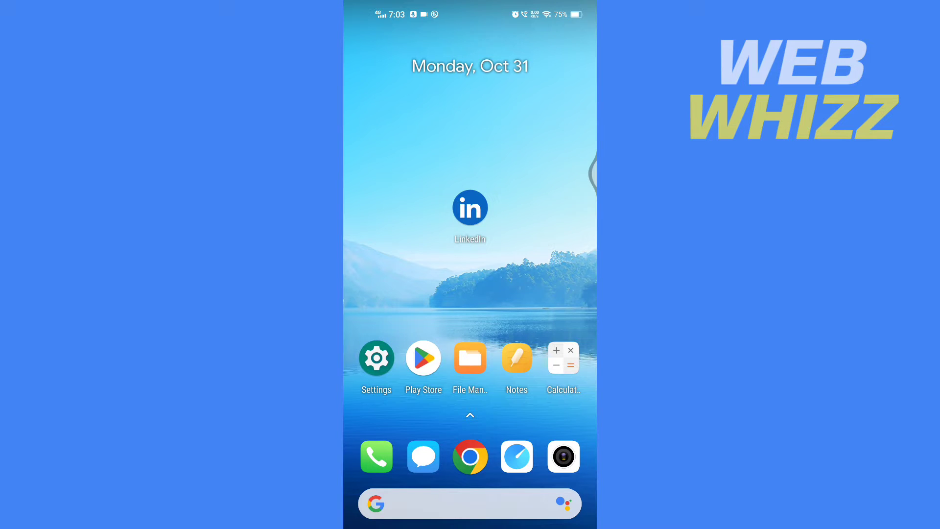
Launch LinkedIn from the Android home screen to reach the home feed.
left_click(470, 206)
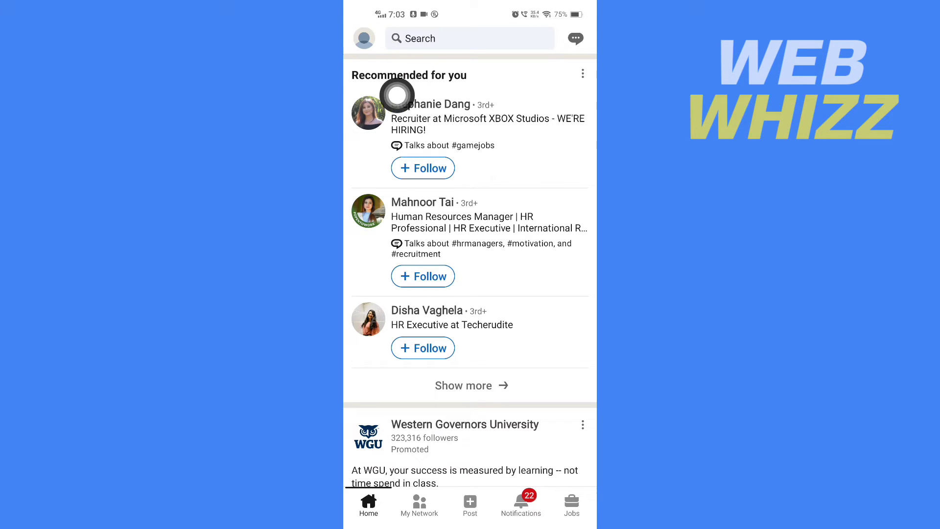
Go to your own profile via the avatar menu and scroll to the Experience section.
left_click(364, 38)
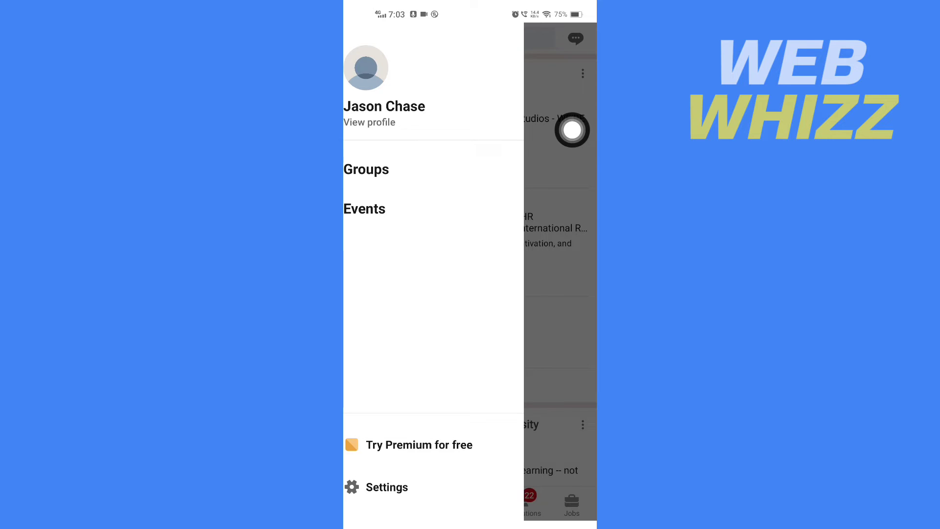
left_click(369, 122)
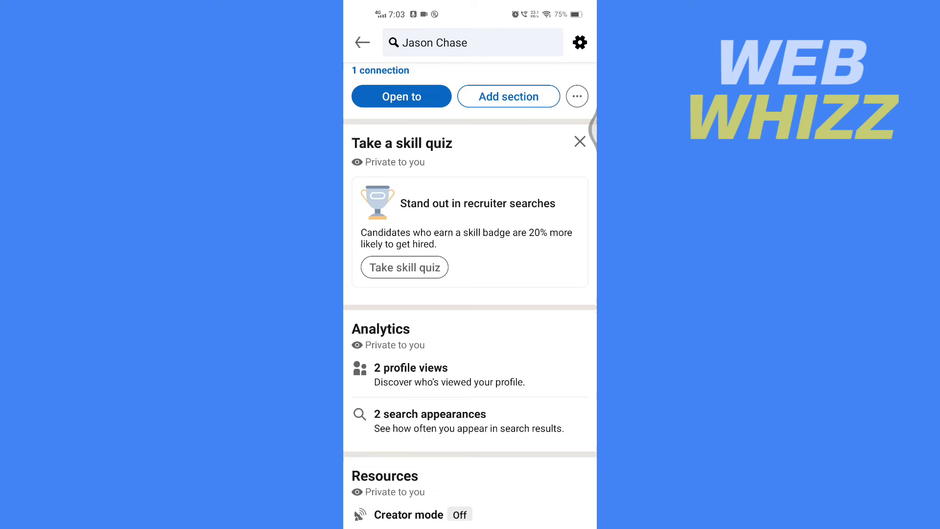
scroll("down", 3)
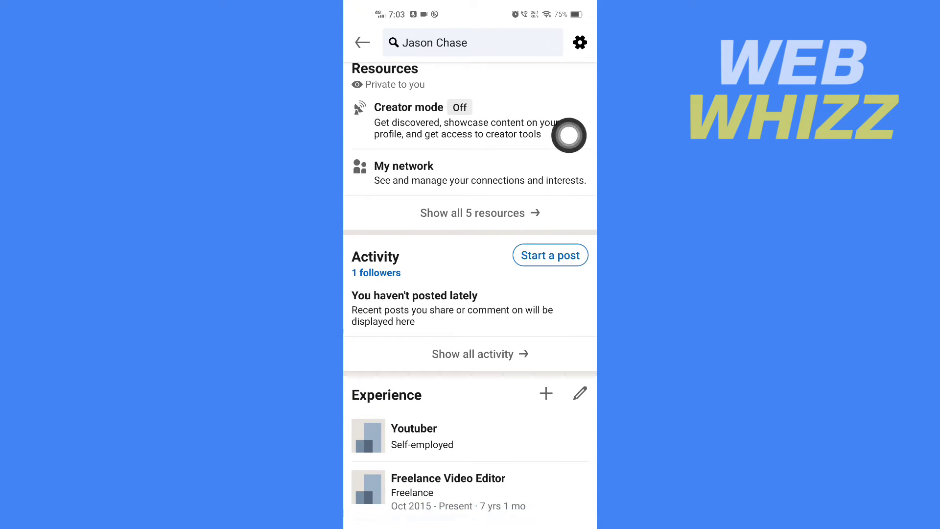
mouse_move(377, 399)
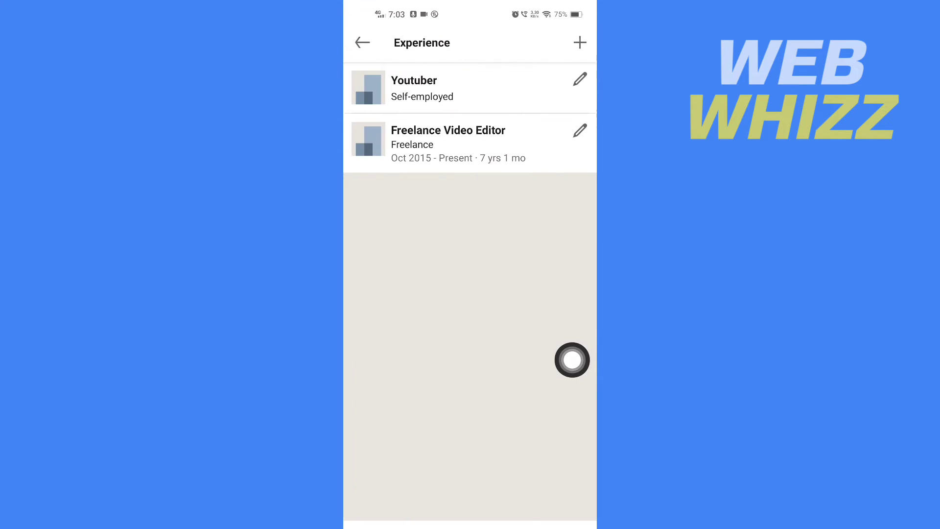
mouse_move(547, 248)
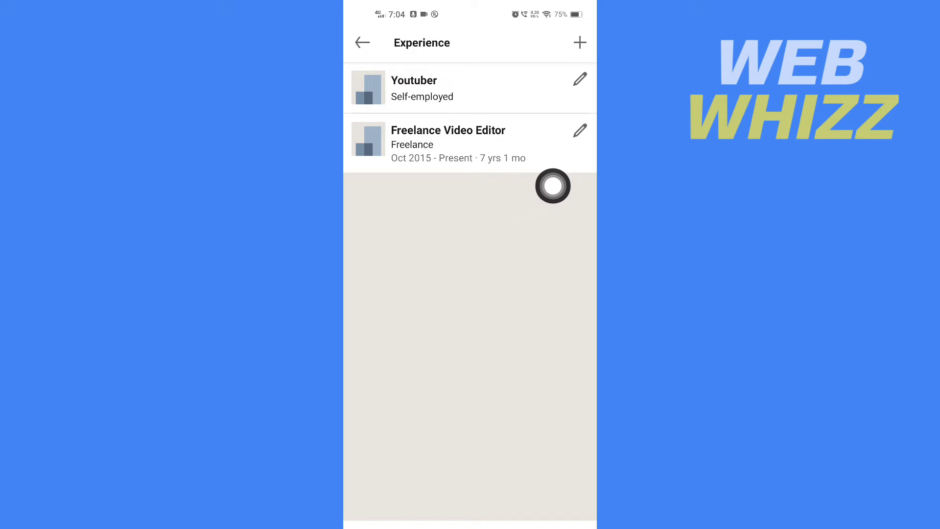
mouse_move(535, 146)
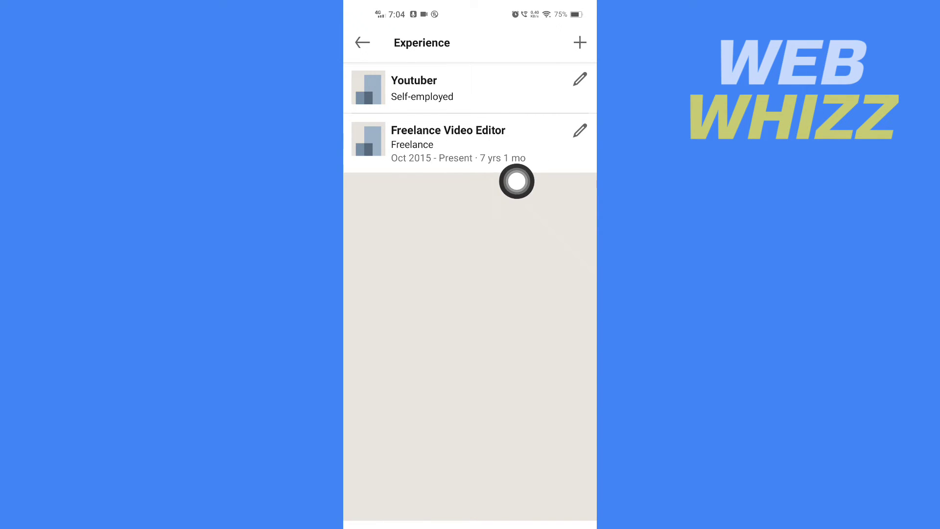
mouse_move(572, 136)
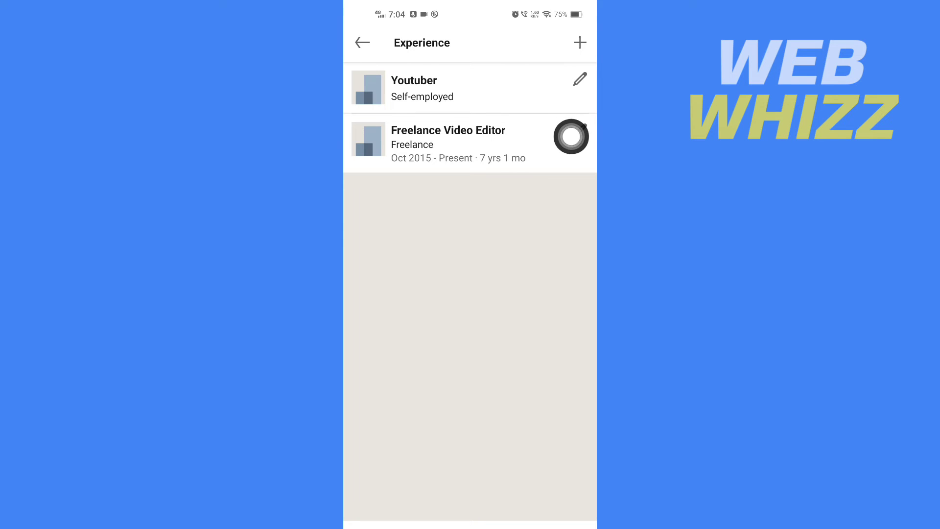
Edit the Freelance Video Editor entry and request Delete experience at the bottom.
left_click(579, 138)
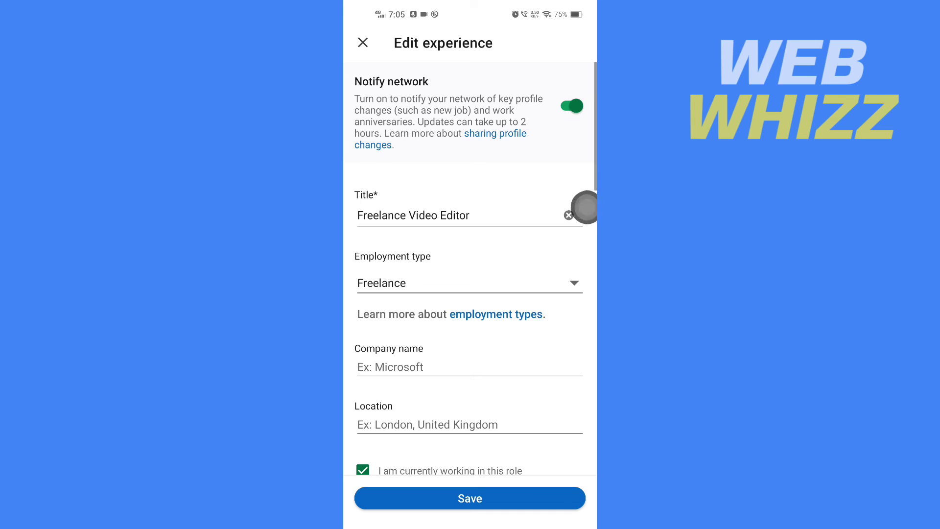
scroll("down", 3)
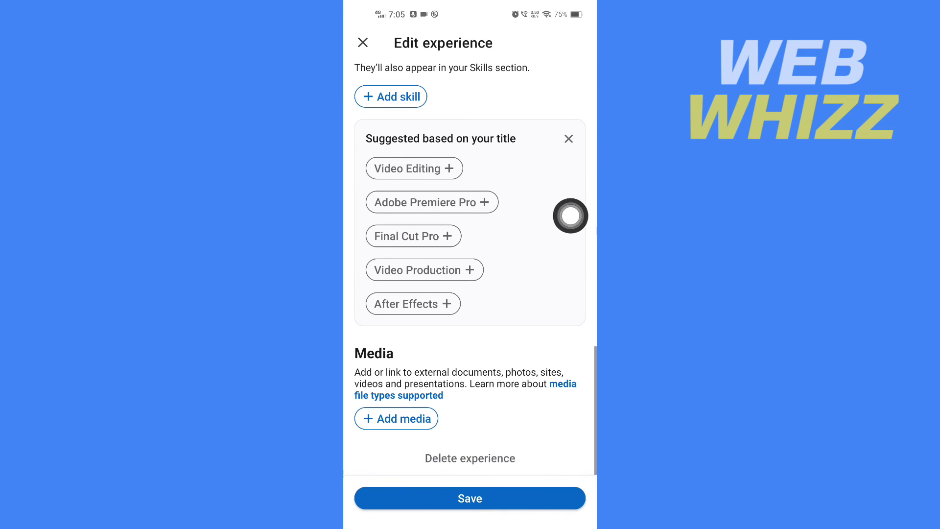
mouse_move(456, 458)
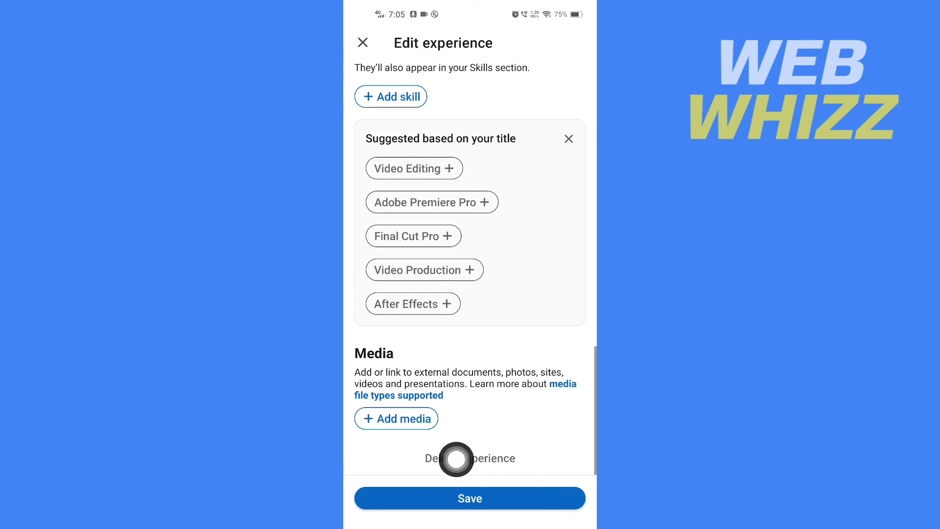
left_click(470, 459)
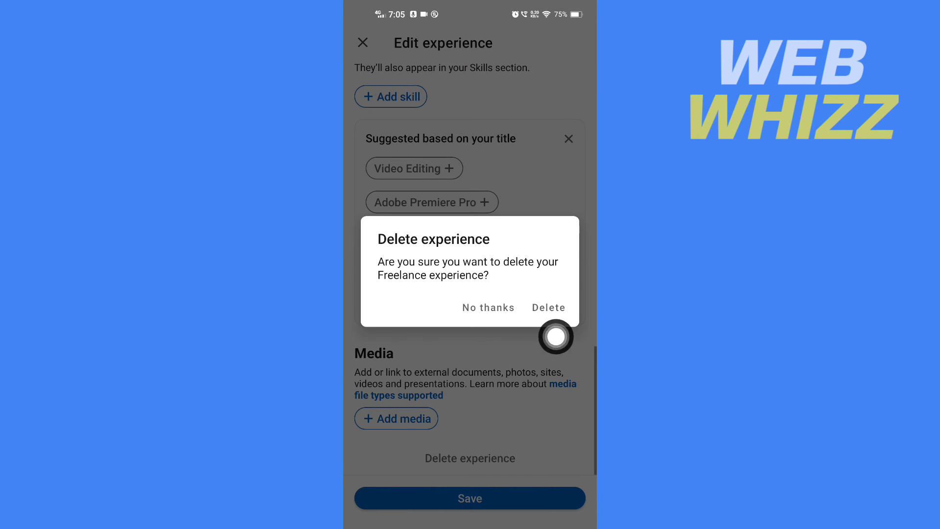
Confirm deleting the Freelance experience and dismiss the success notice, leaving only Youtuber.
left_click(488, 308)
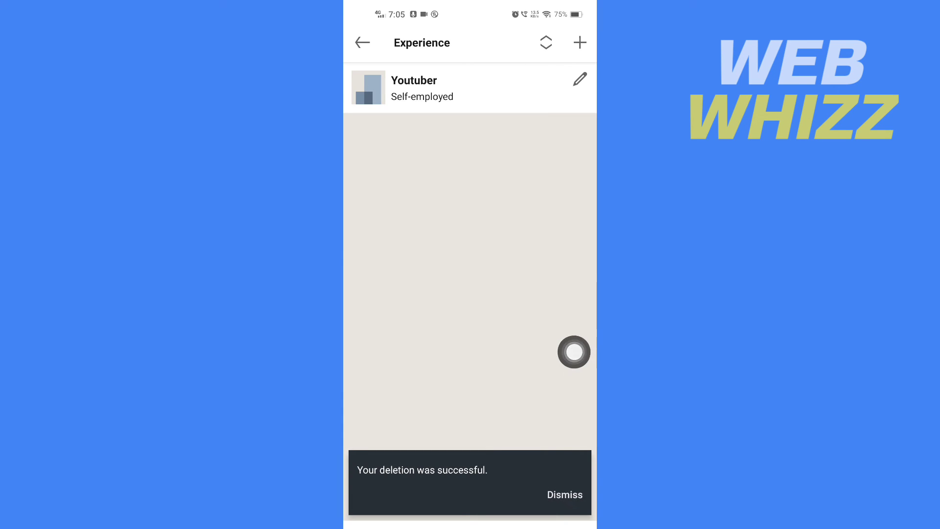
left_click(563, 495)
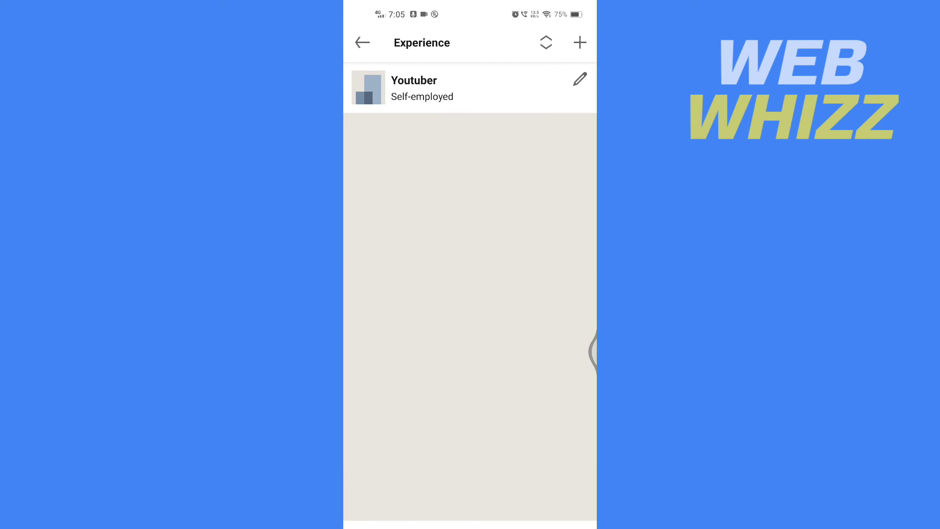